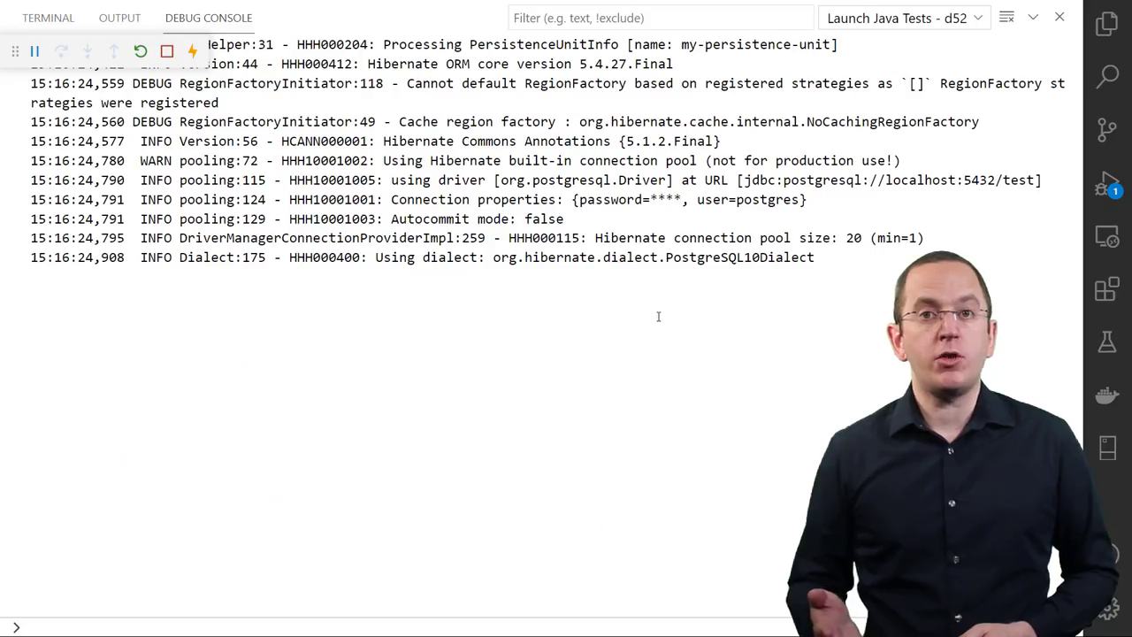
# - Rerun testDefault from TestSample.java with both plan cache sizes left at 1
pyautogui.scroll(-3)
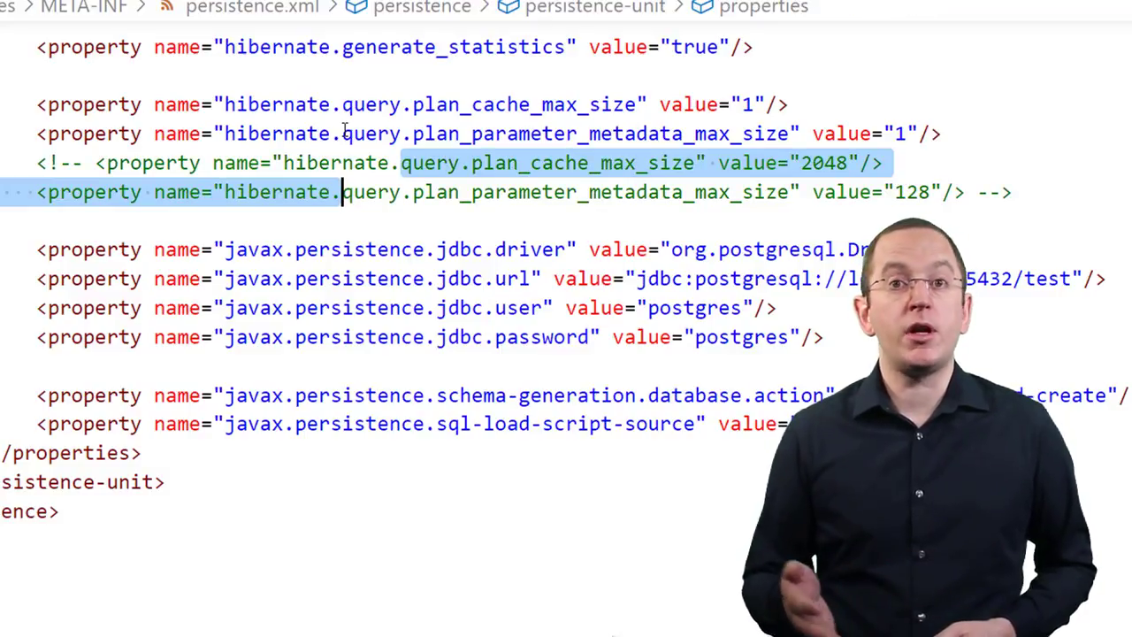
pyautogui.click(79, 16)
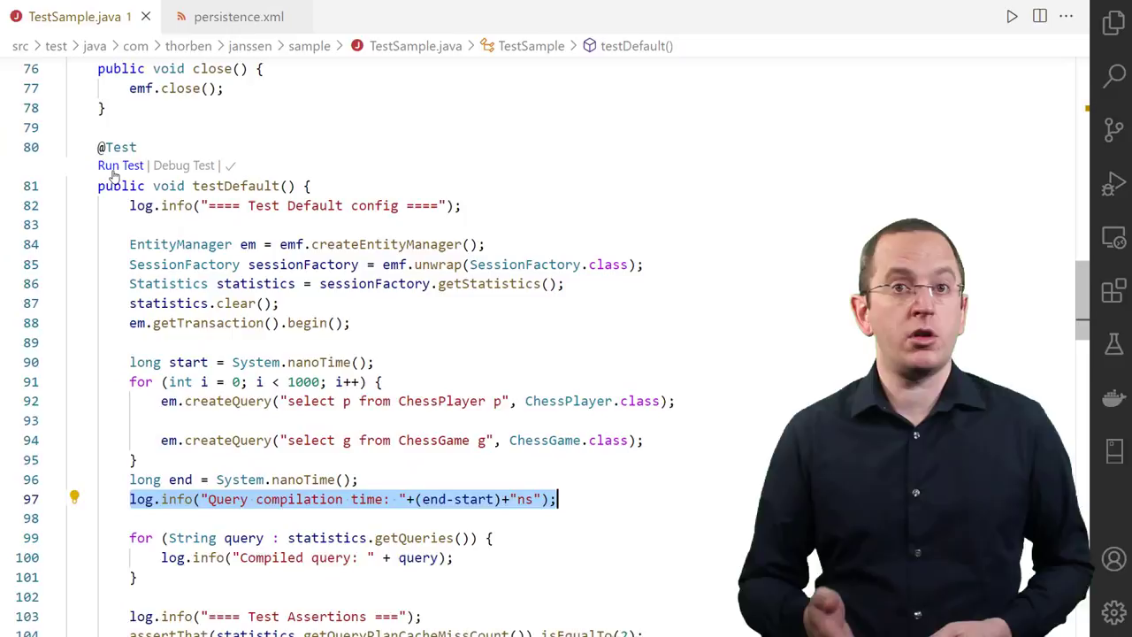
pyautogui.click(120, 167)
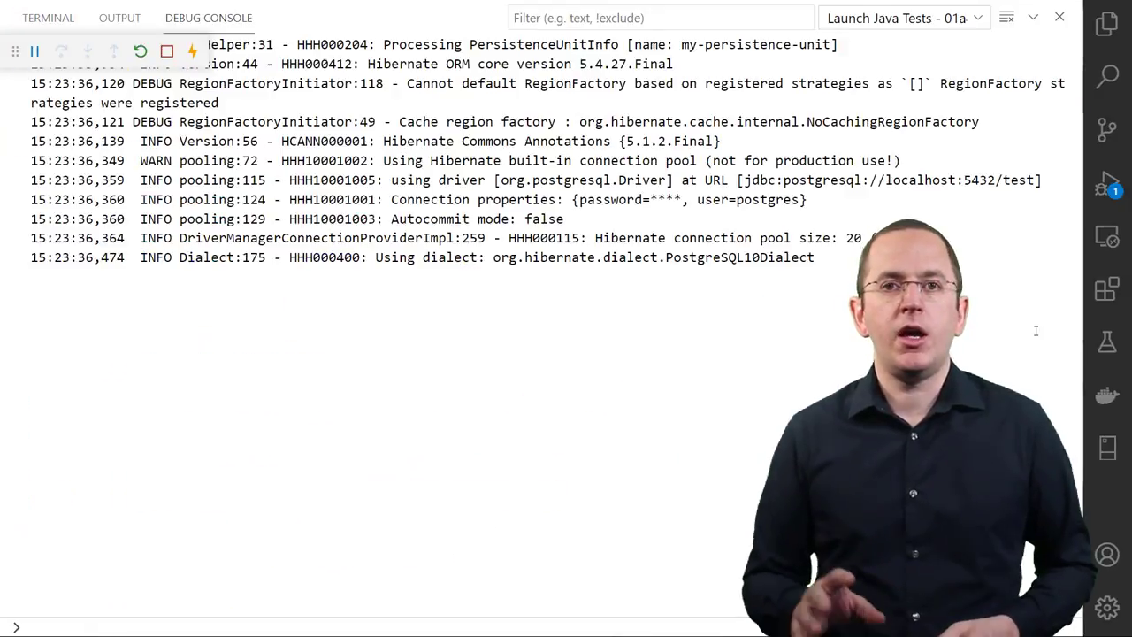
pyautogui.scroll(-3)
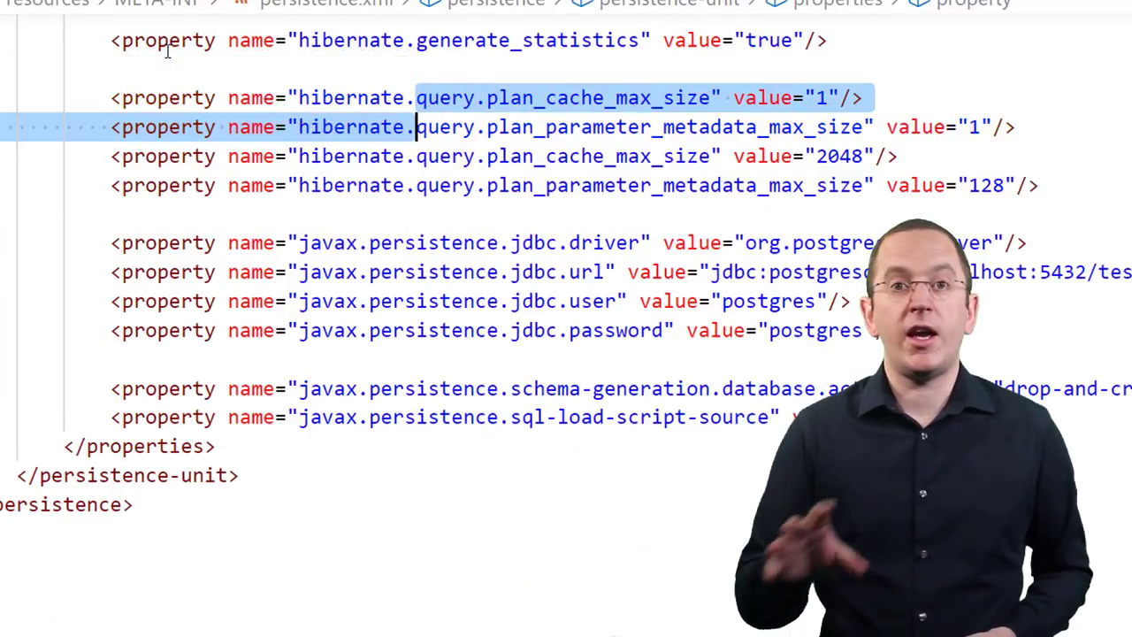
# - Comment out the 2048 and 128 plan cache lines, then show testNativeQueries
pyautogui.press('ctrl+/')
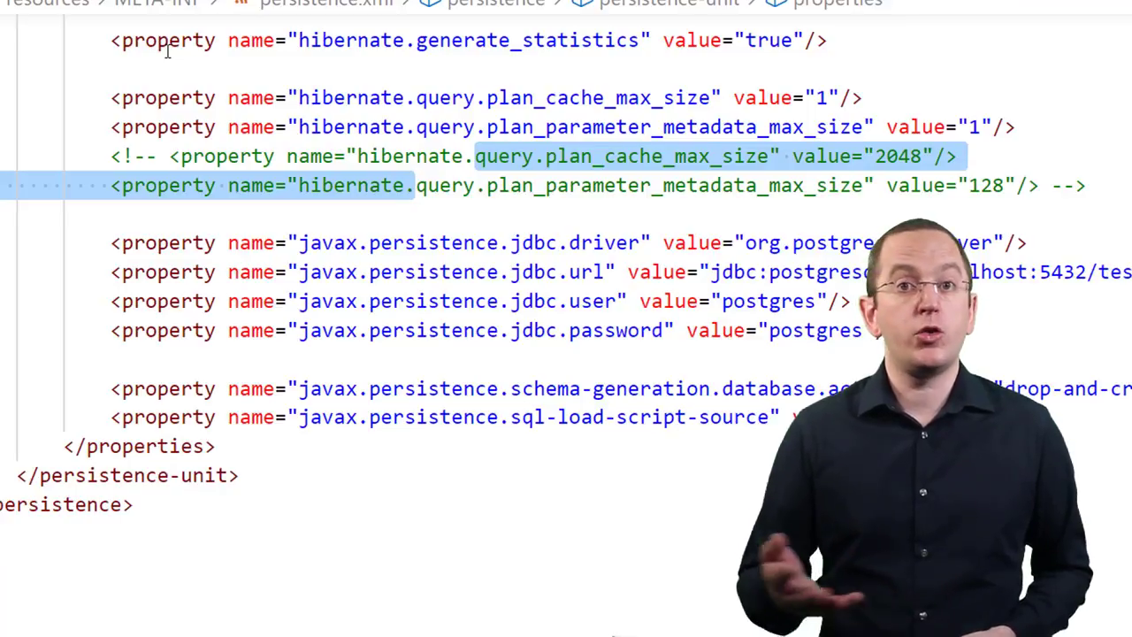
pyautogui.click(78, 18)
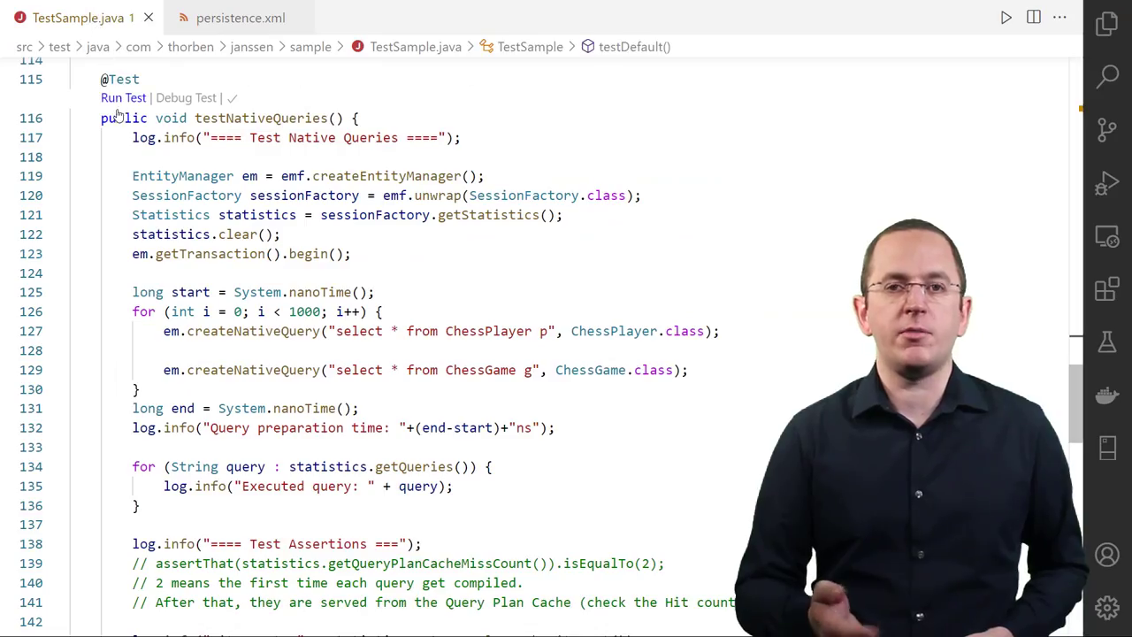